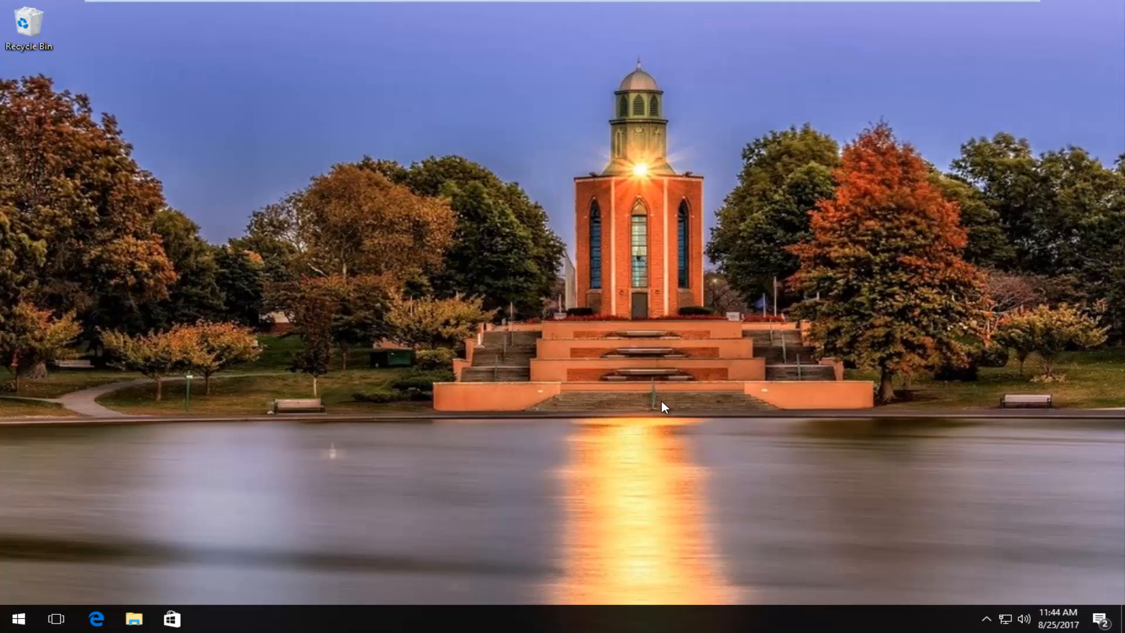
{"action": "mouse_move", "coordinate": [353, 437]}
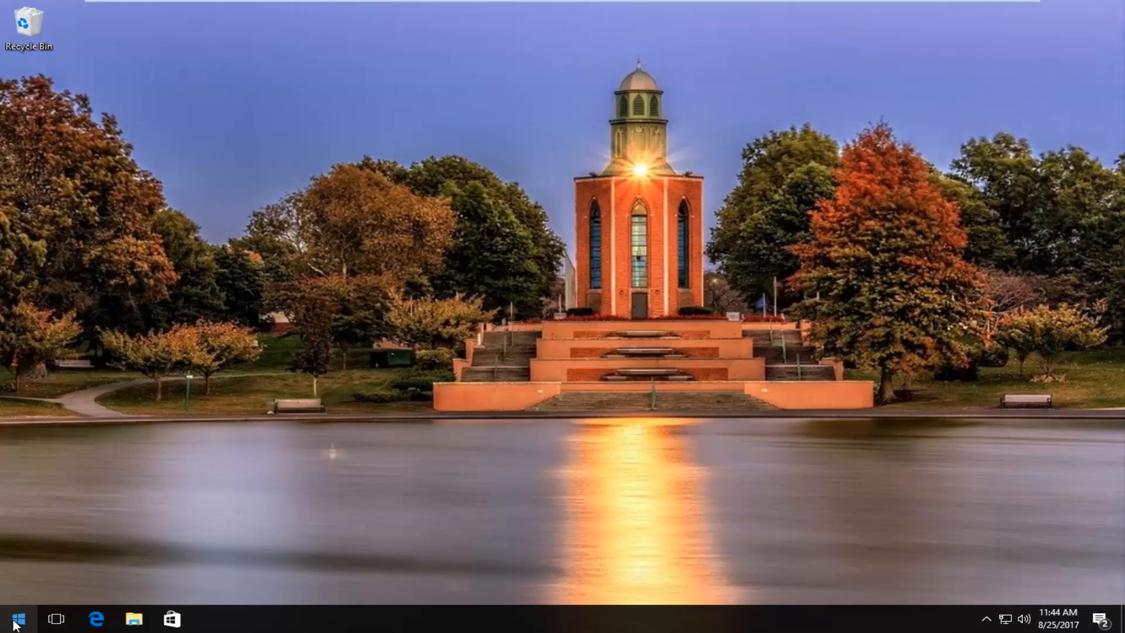
Launch Command Prompt (Admin) from the Start button's context menu, bringing up the UAC prompt.
{"action": "right_click", "coordinate": [13, 618]}
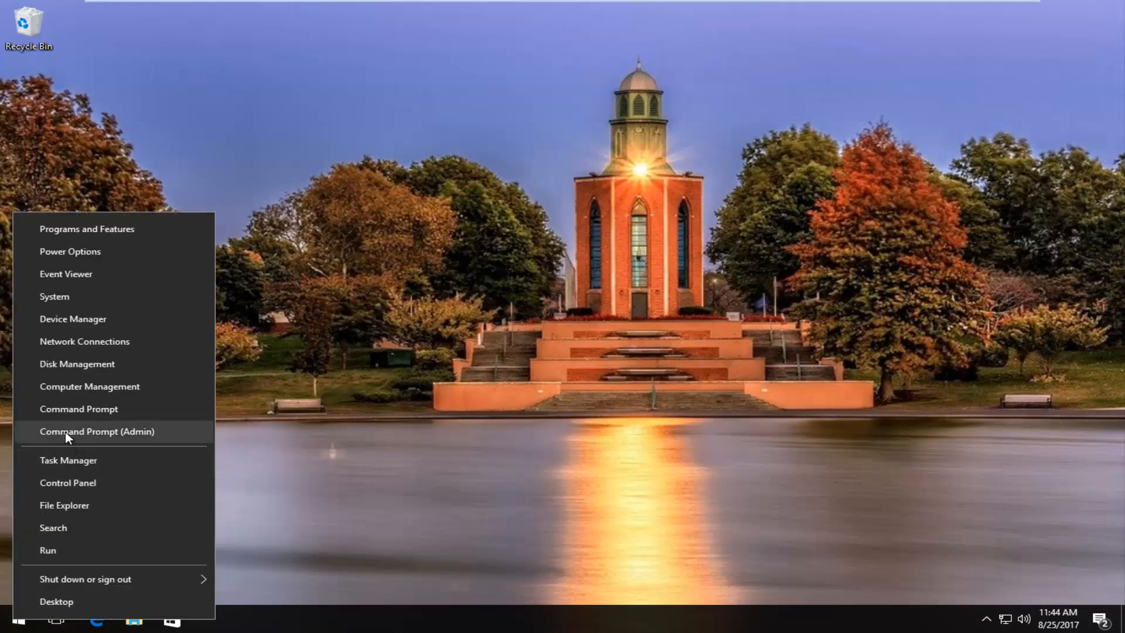
{"action": "mouse_move", "coordinate": [118, 438]}
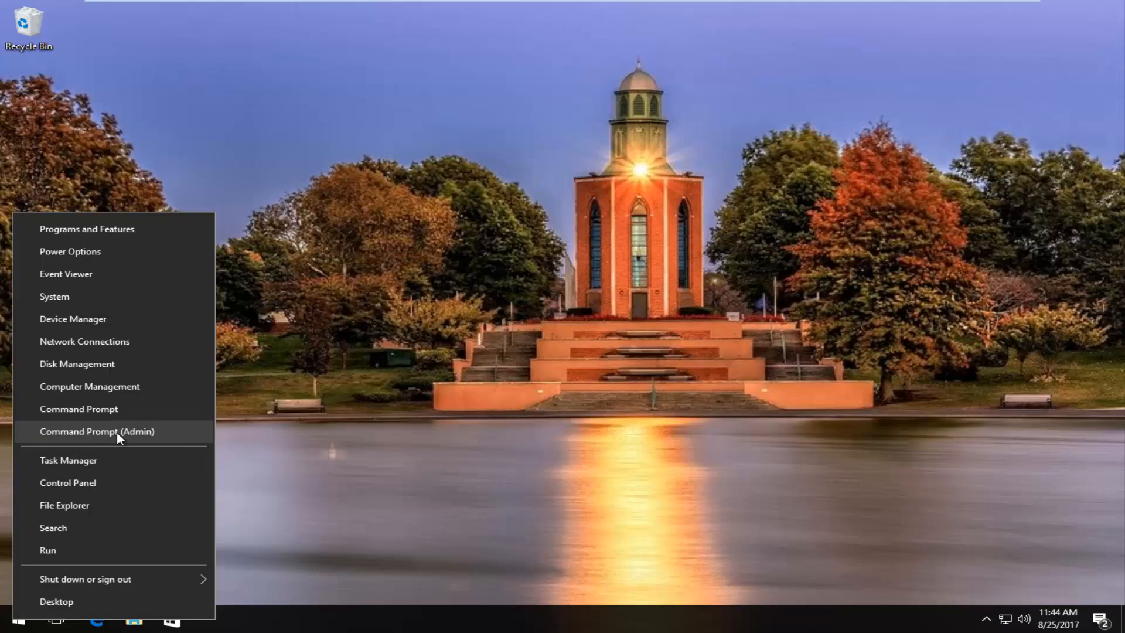
{"action": "left_click", "coordinate": [97, 431]}
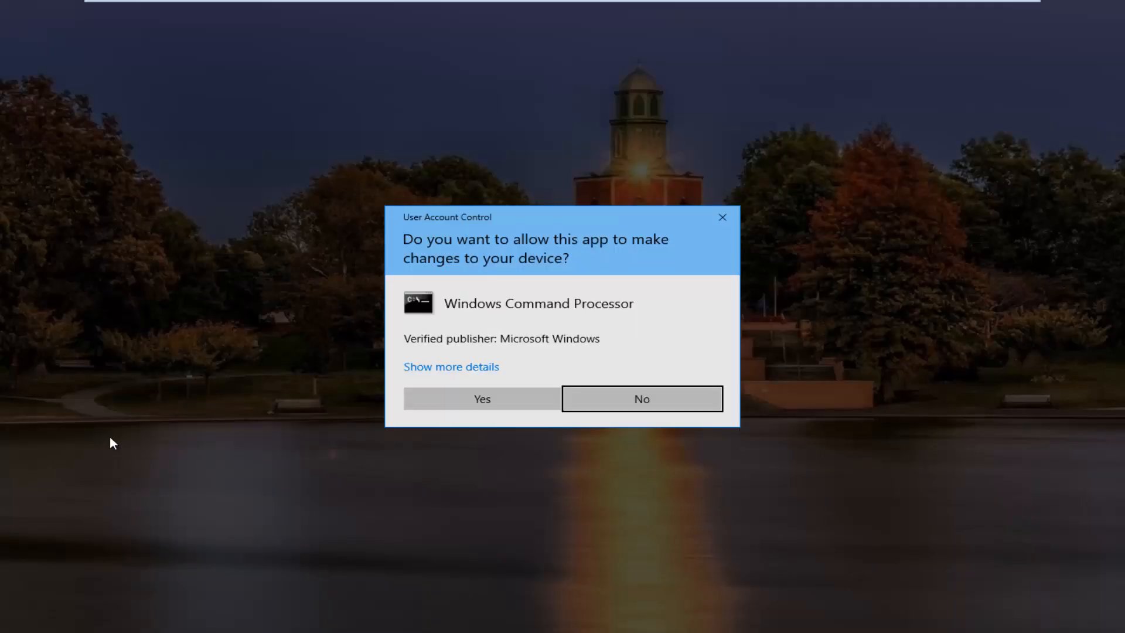
{"action": "mouse_move", "coordinate": [495, 312]}
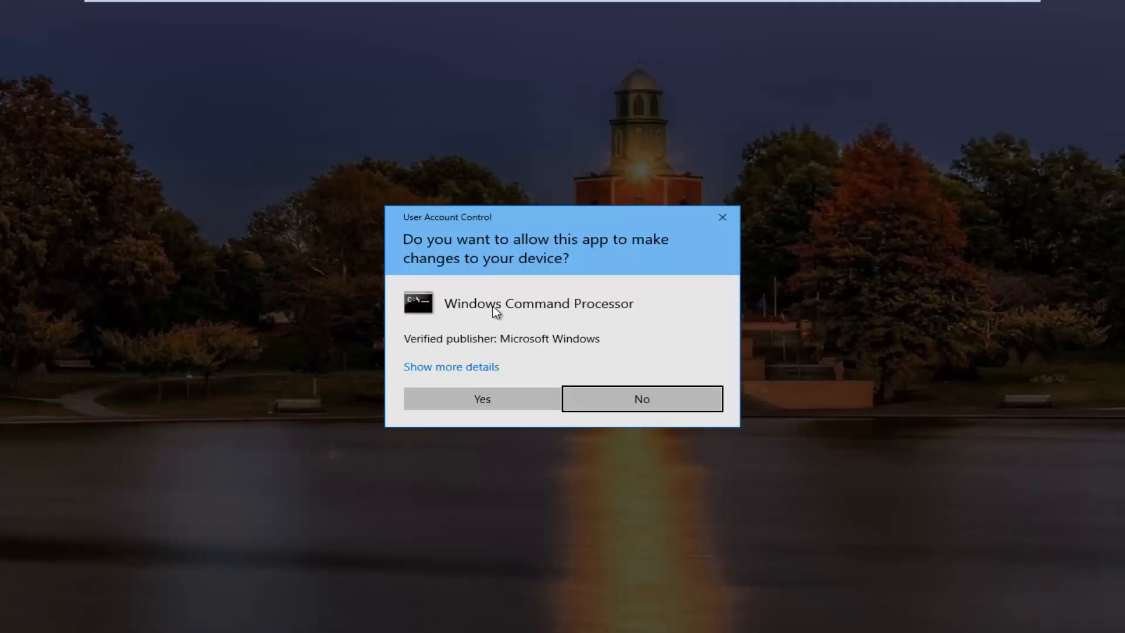
Approve the UAC prompt and stop the Print Spooler with 'net stop spooler'.
{"action": "left_click", "coordinate": [482, 398]}
{"action": "type", "text": "n"}
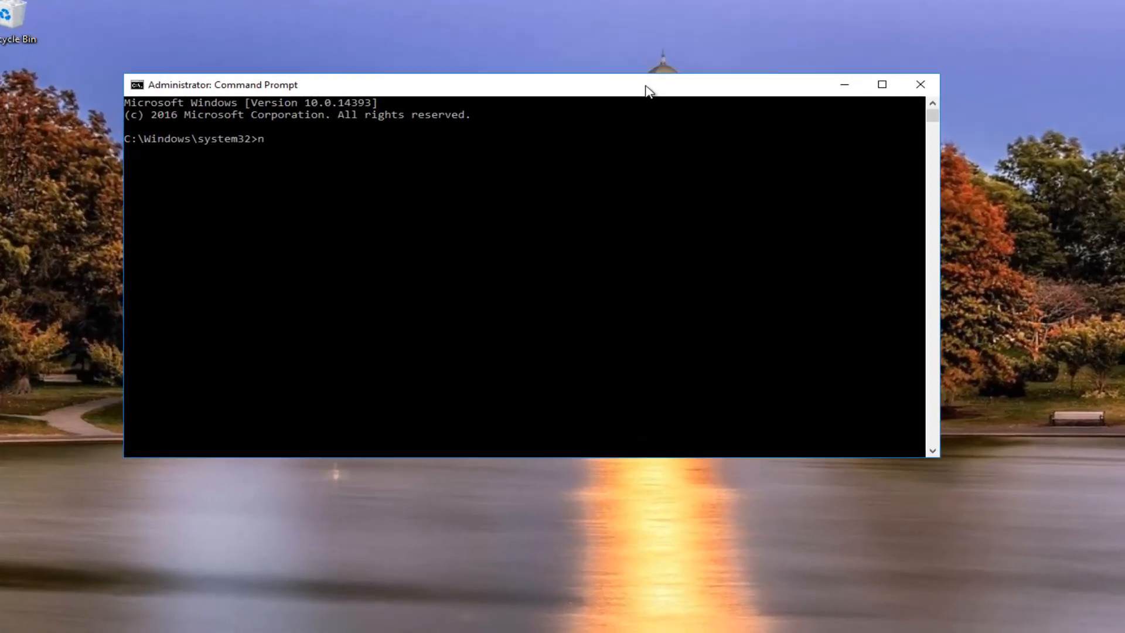
{"action": "type", "text": "et"}
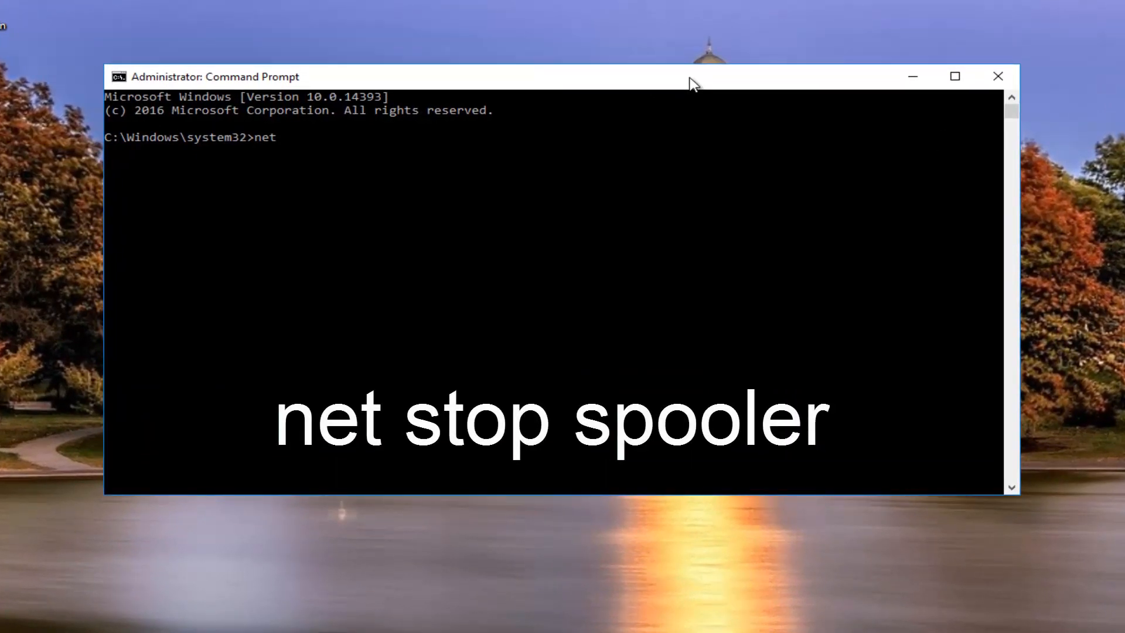
{"action": "type", "text": "stop"}
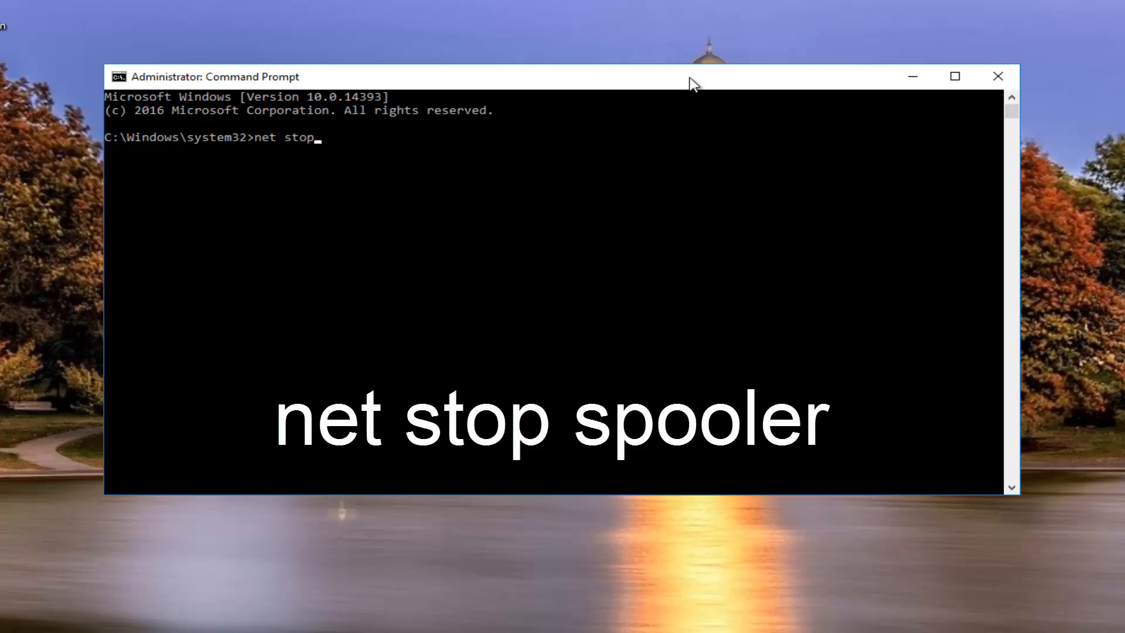
{"action": "type", "text": "spooler"}
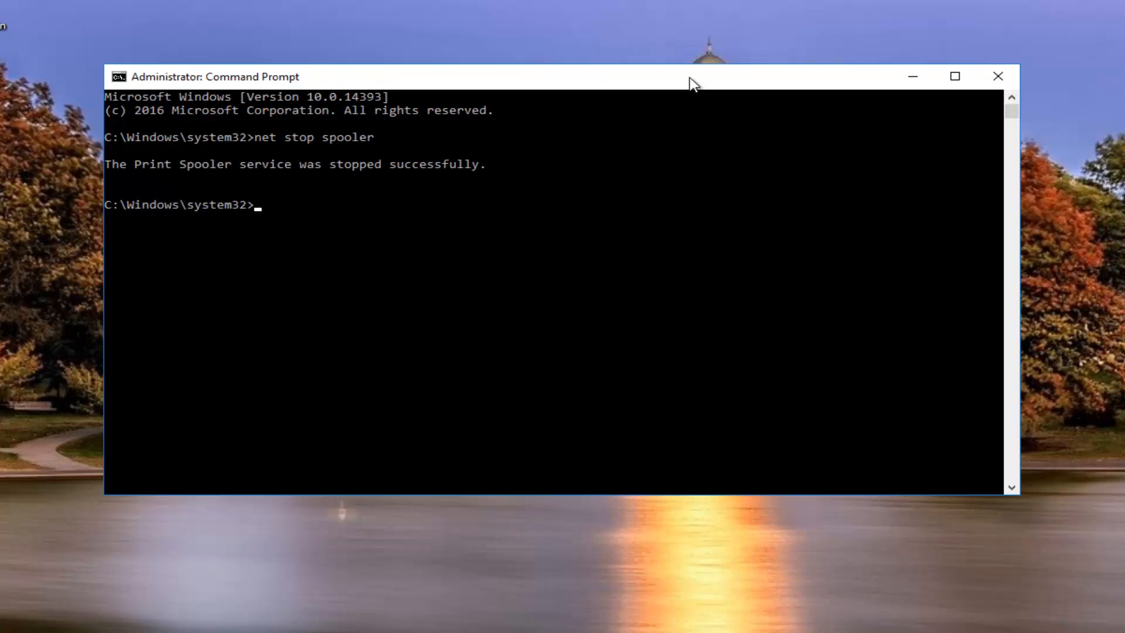
Start the spooler again with 'net start spooler' and close the console.
{"action": "type", "text": "net"}
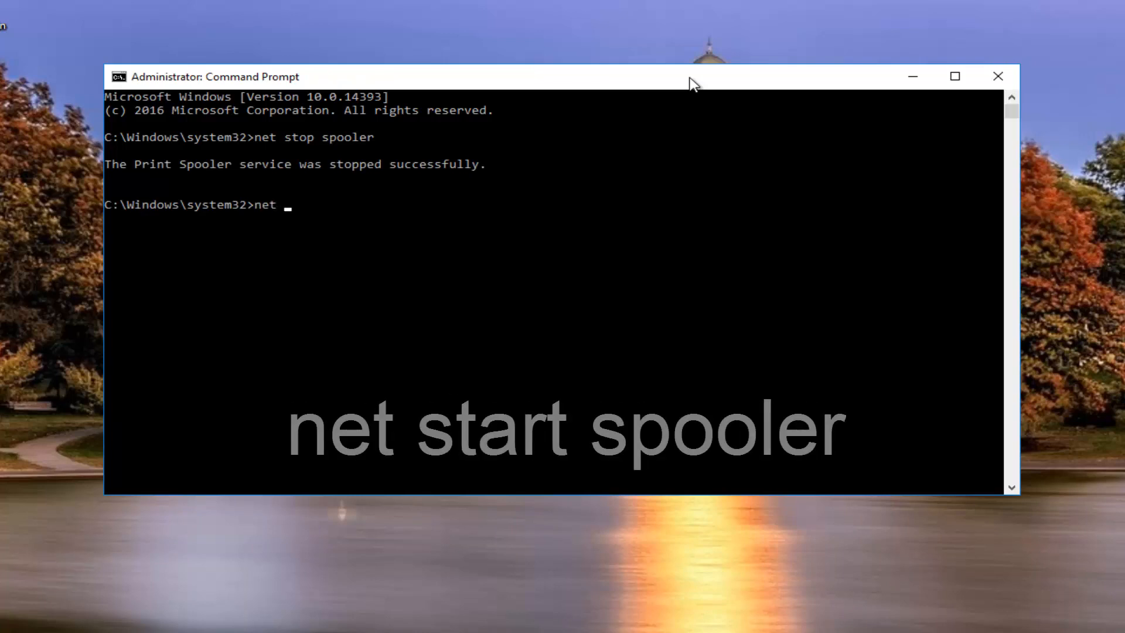
{"action": "type", "text": "start spooler"}
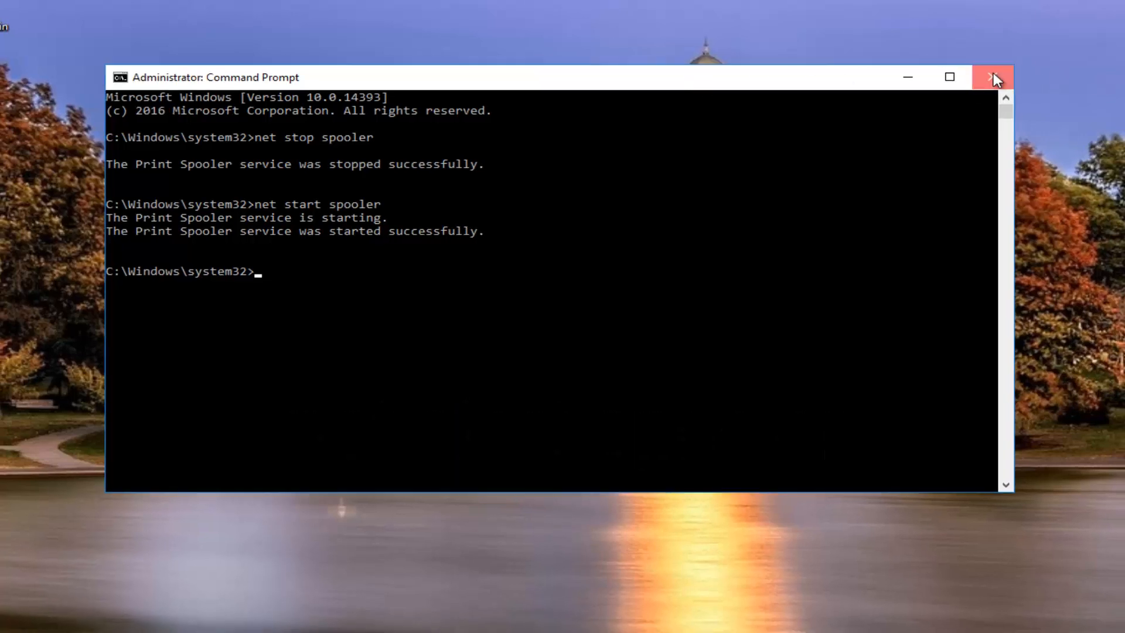
{"action": "left_click", "coordinate": [994, 76]}
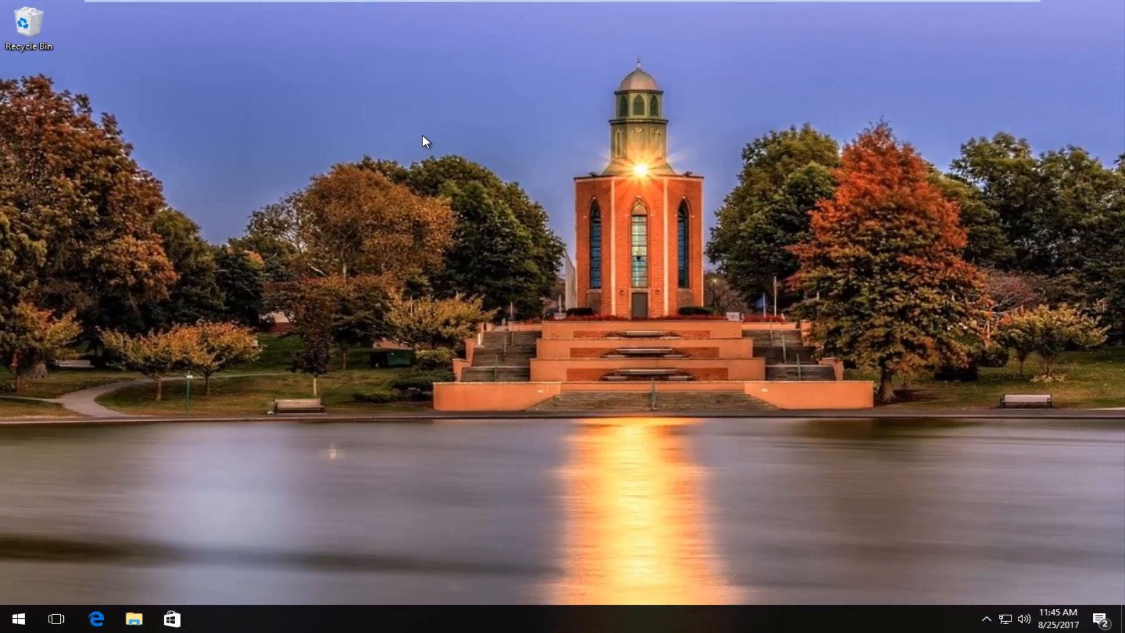
{"action": "mouse_move", "coordinate": [390, 133]}
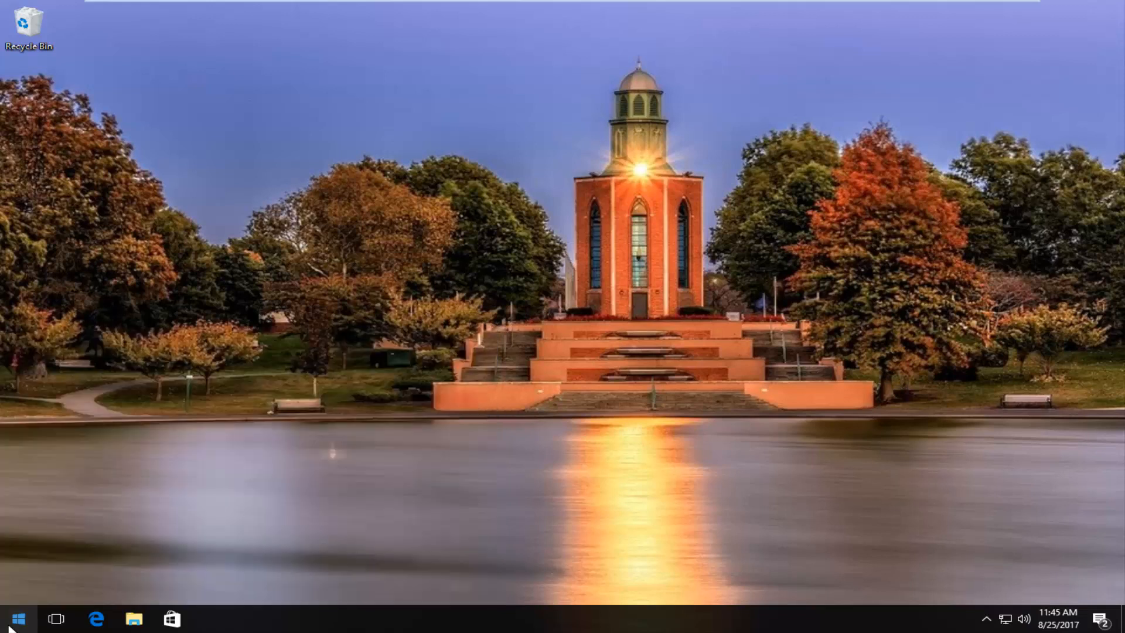
Search Start for 'services' and open the Services desktop app.
{"action": "type", "text": "services"}
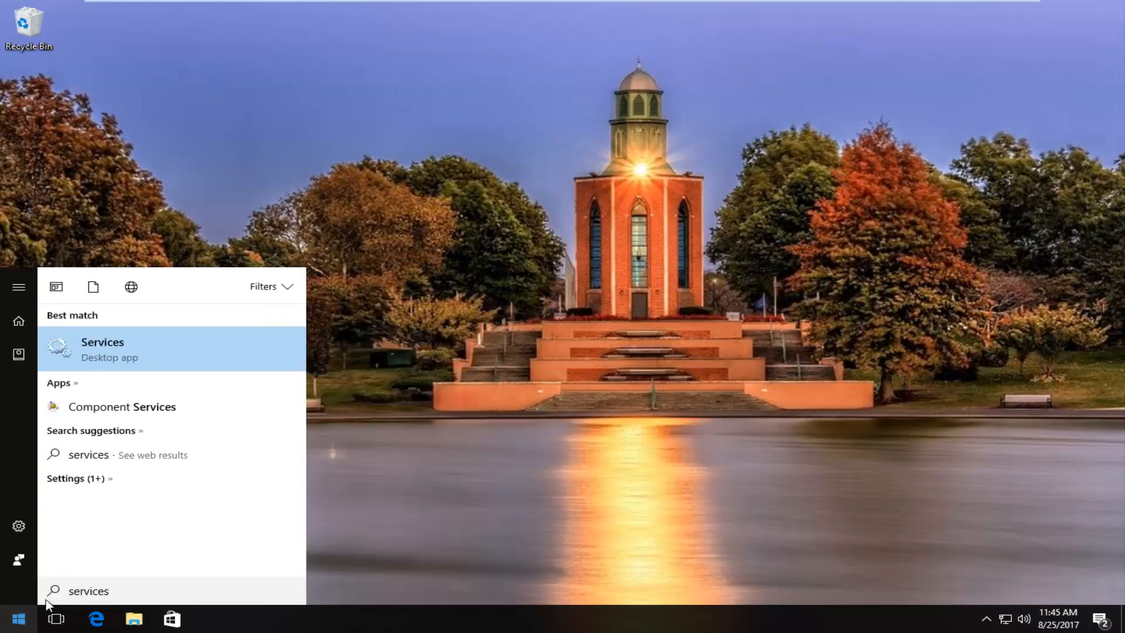
{"action": "mouse_move", "coordinate": [137, 357]}
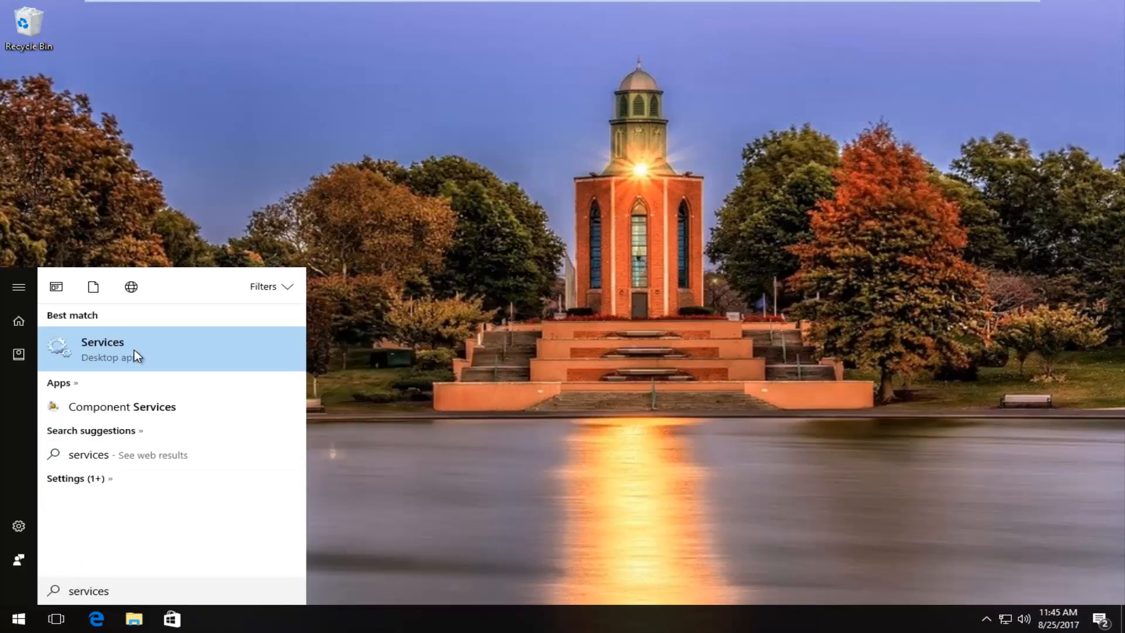
{"action": "left_click", "coordinate": [102, 348]}
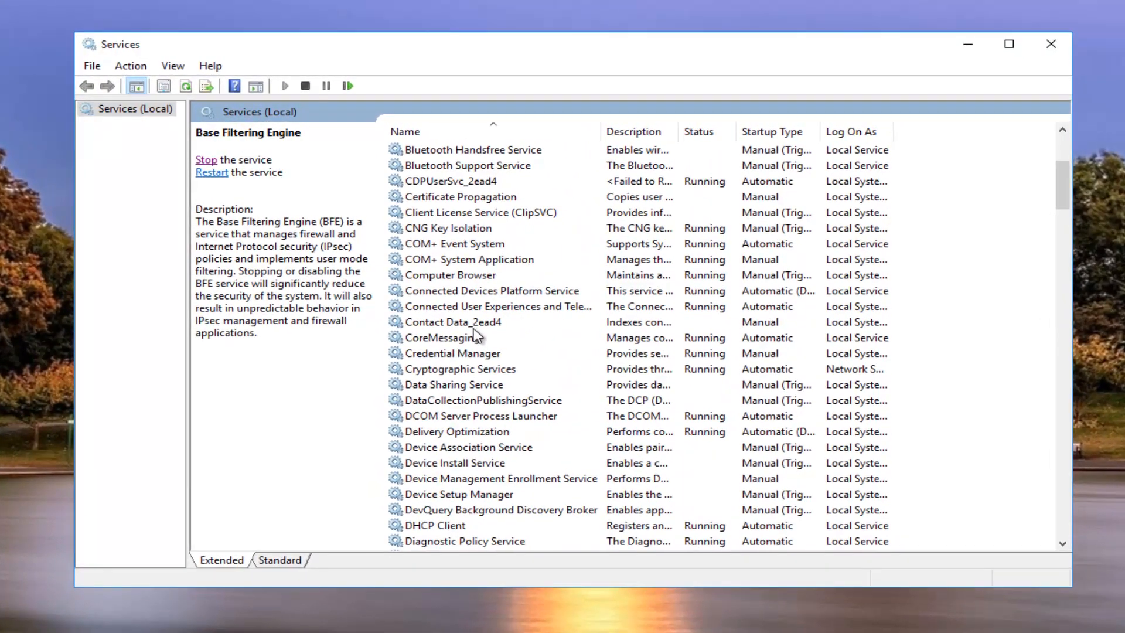
{"action": "scroll", "scroll_direction": "down", "scroll_amount": 3}
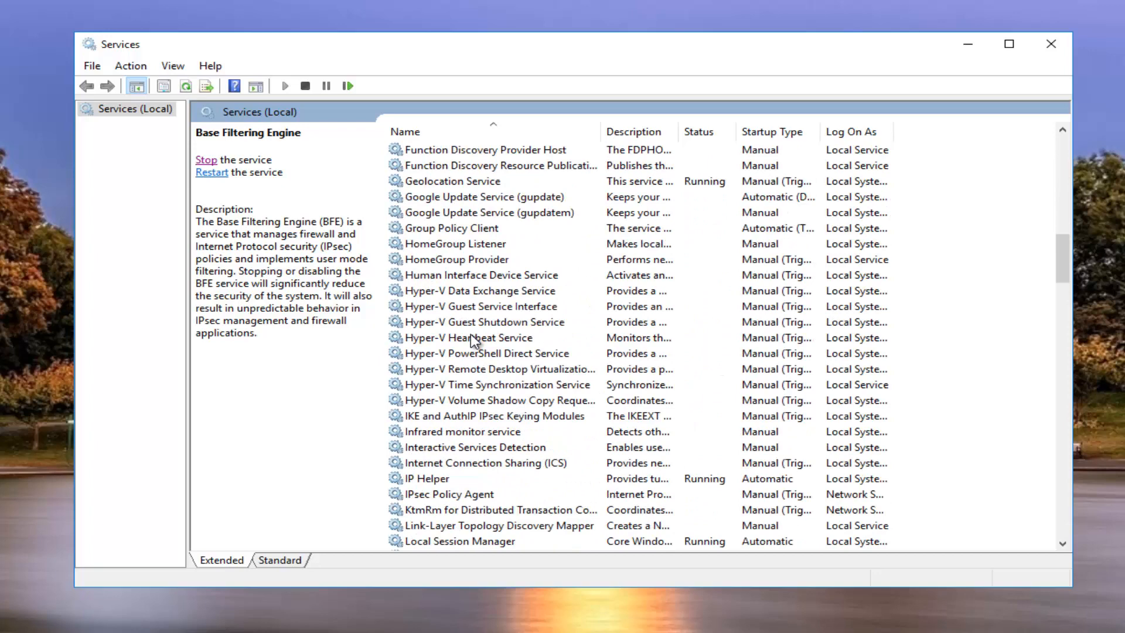
{"action": "scroll", "scroll_direction": "down", "scroll_amount": 3}
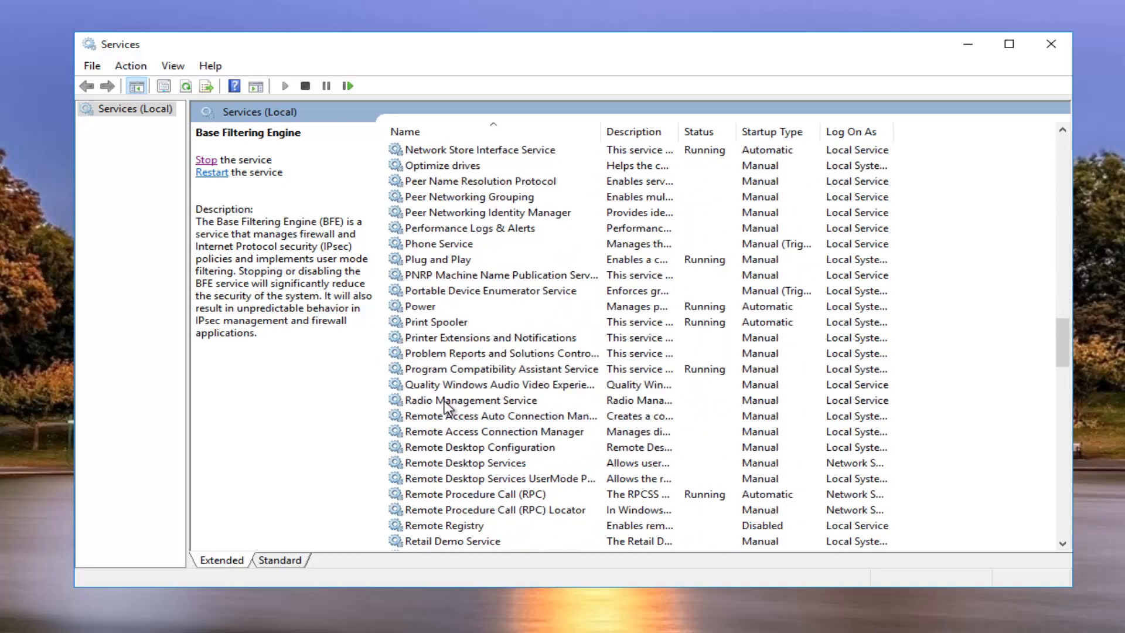
{"action": "left_click", "coordinate": [473, 493]}
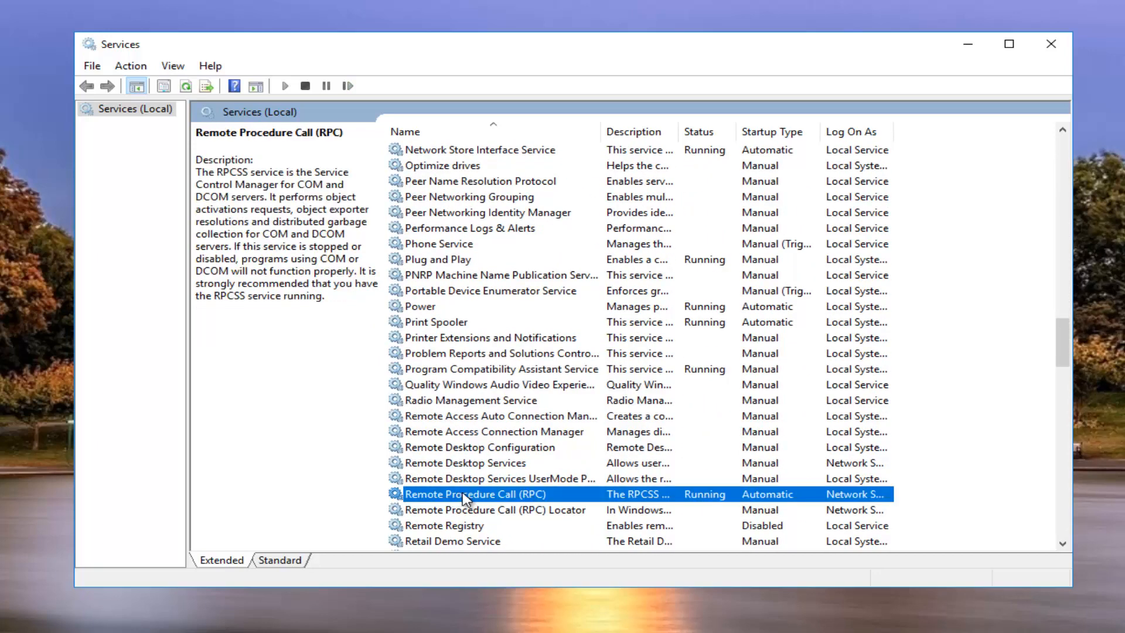
{"action": "double_click", "coordinate": [474, 493]}
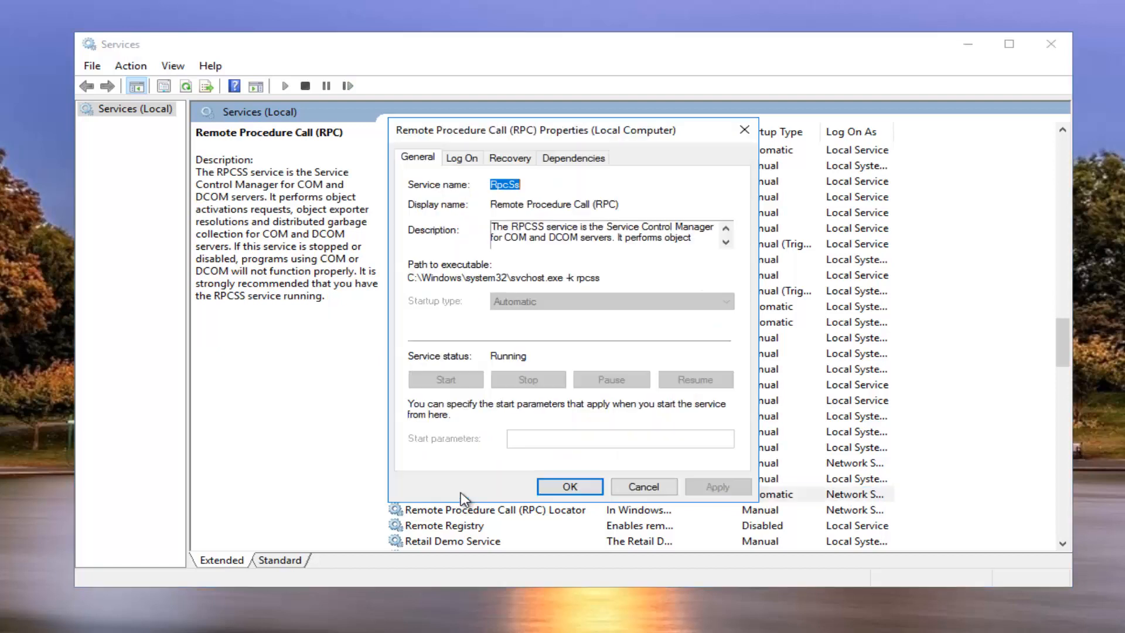
{"action": "mouse_move", "coordinate": [443, 323]}
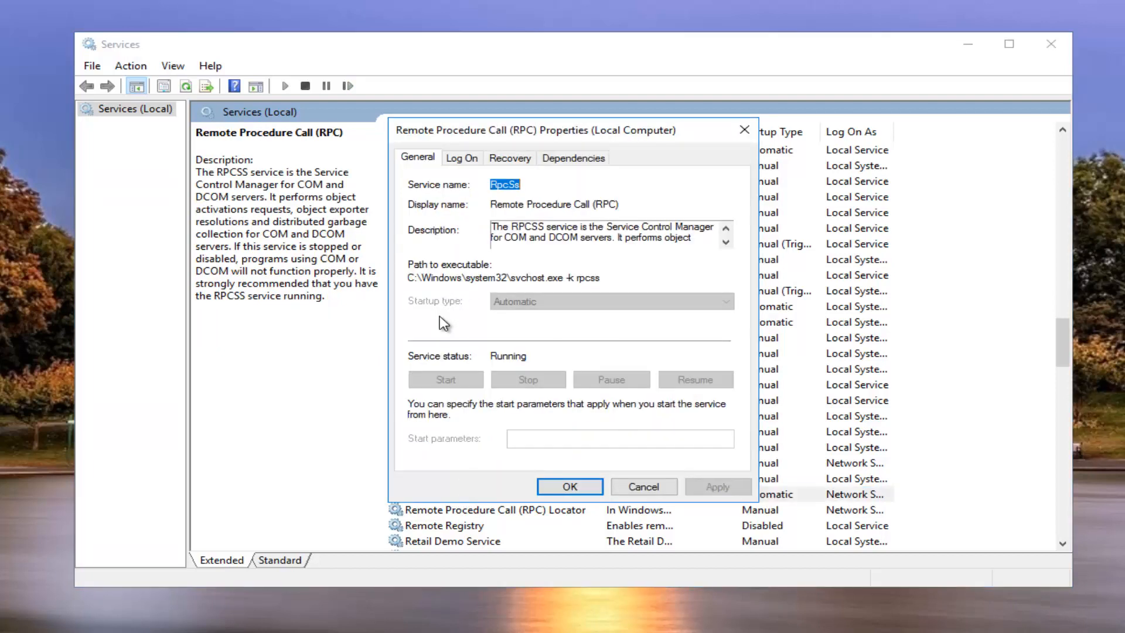
{"action": "mouse_move", "coordinate": [465, 364]}
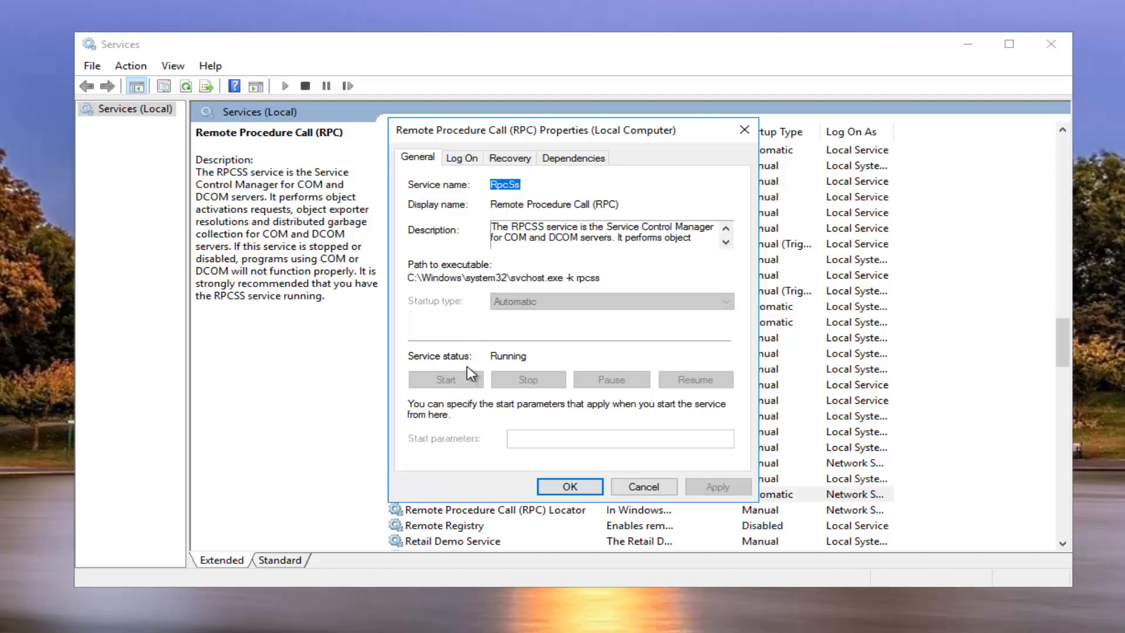
{"action": "mouse_move", "coordinate": [443, 365]}
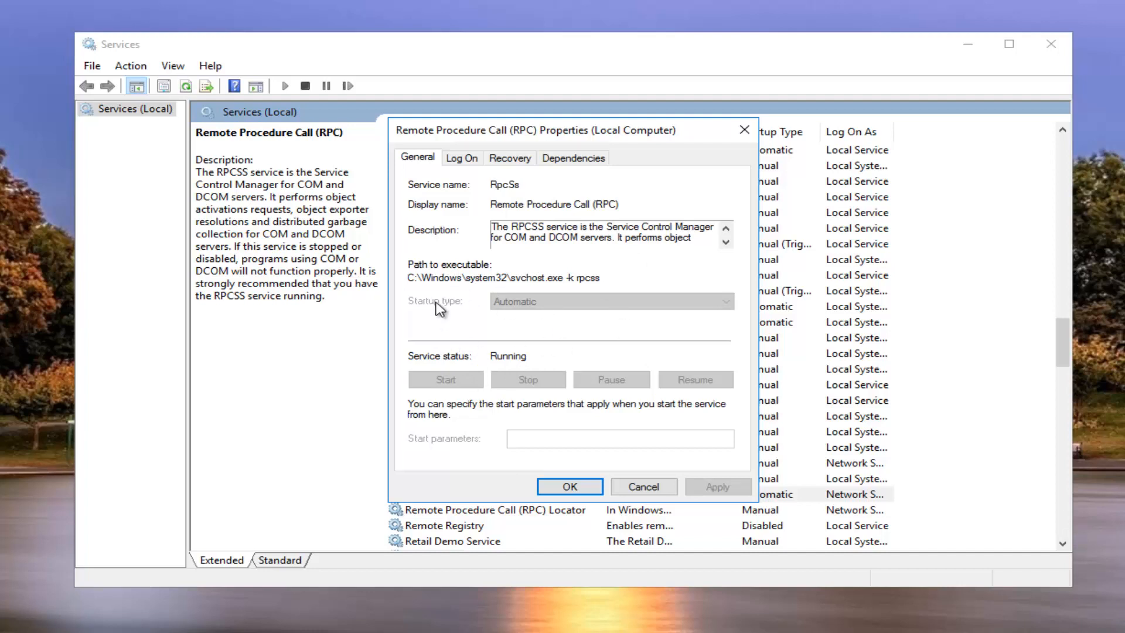
{"action": "mouse_move", "coordinate": [444, 373]}
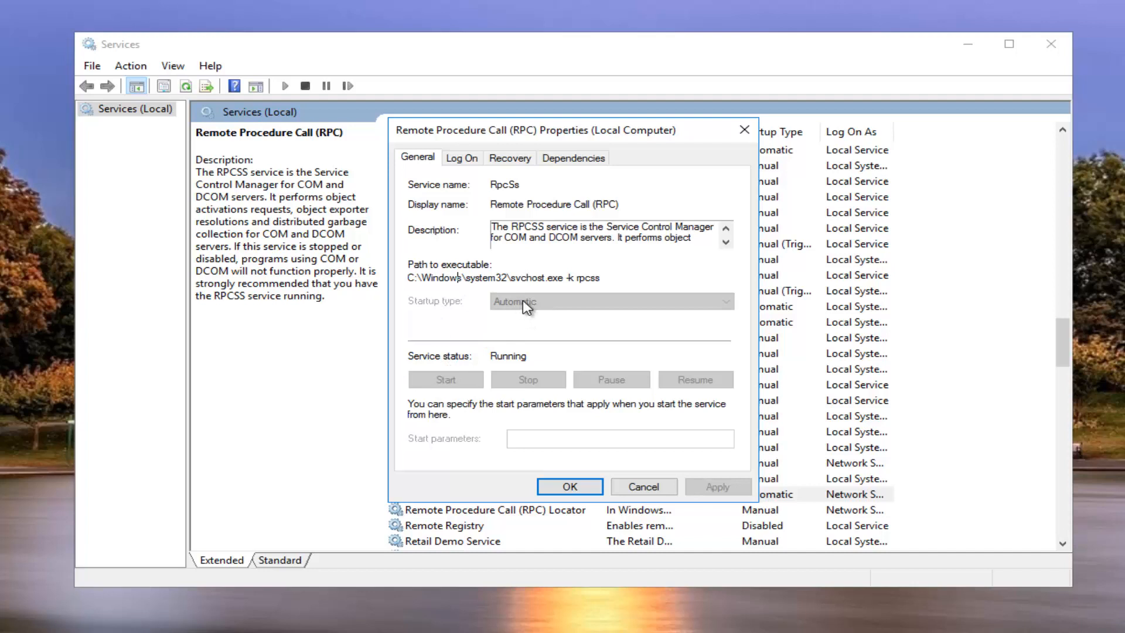
{"action": "mouse_move", "coordinate": [531, 314]}
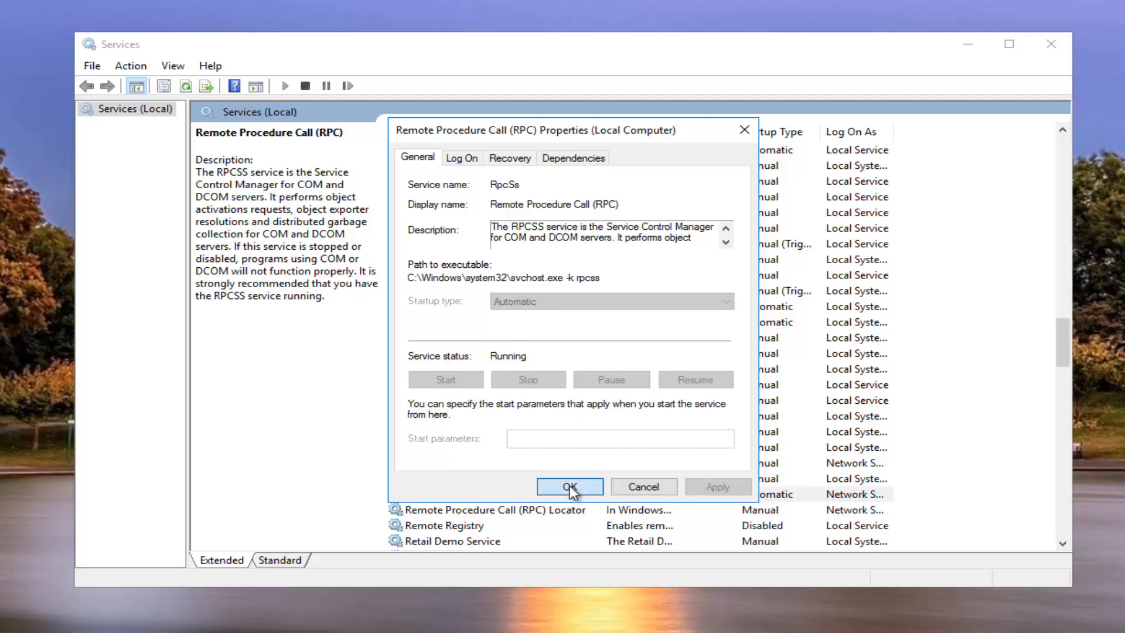
{"action": "left_click", "coordinate": [569, 486]}
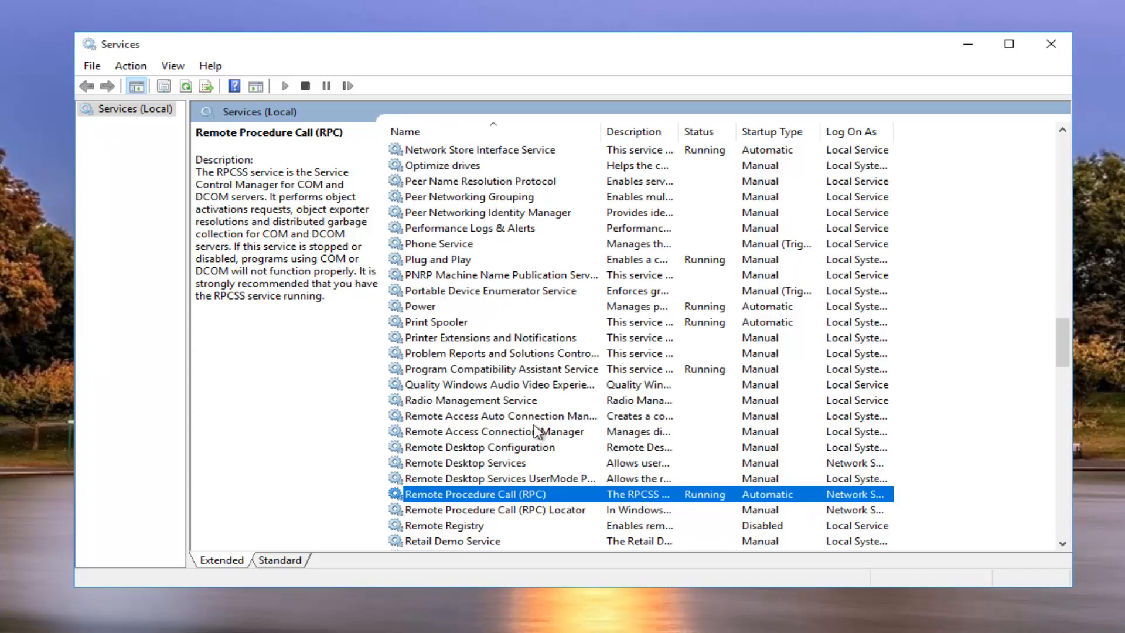
Open the Print Spooler service's properties and stop the service.
{"action": "scroll", "scroll_direction": "down", "scroll_amount": 3}
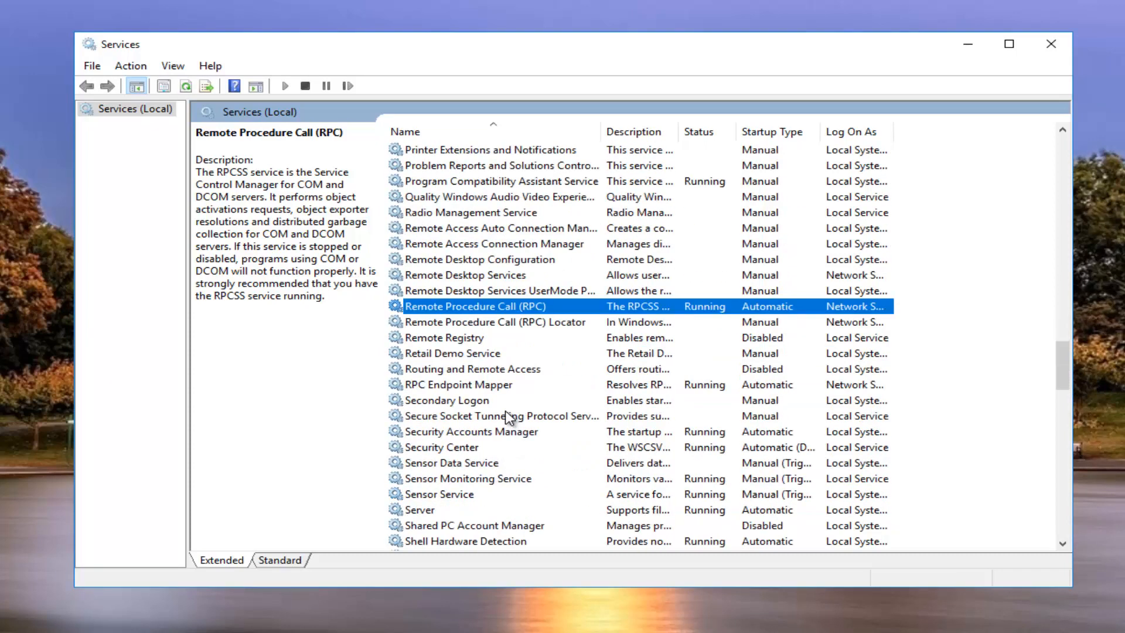
{"action": "scroll", "scroll_direction": "down", "scroll_amount": 3}
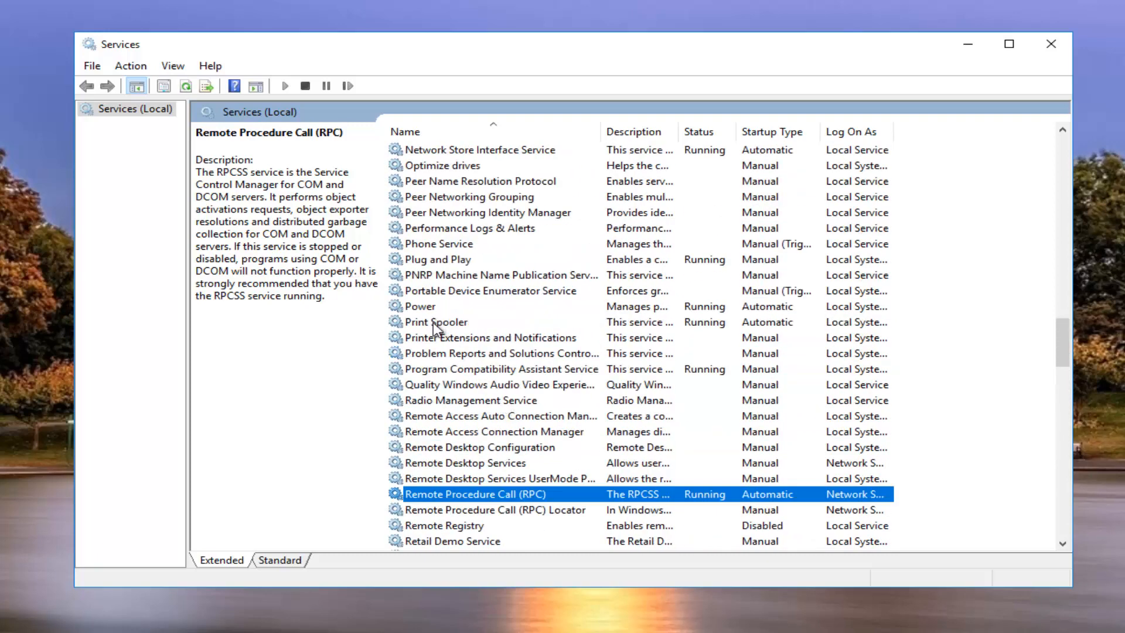
{"action": "double_click", "coordinate": [435, 322]}
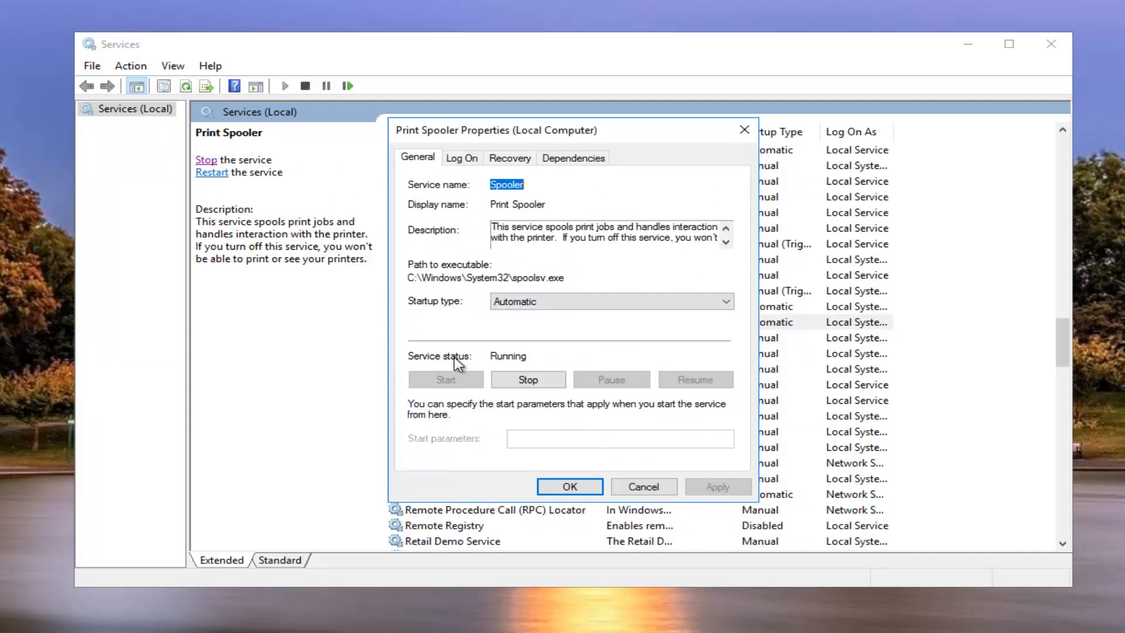
{"action": "left_click", "coordinate": [527, 379]}
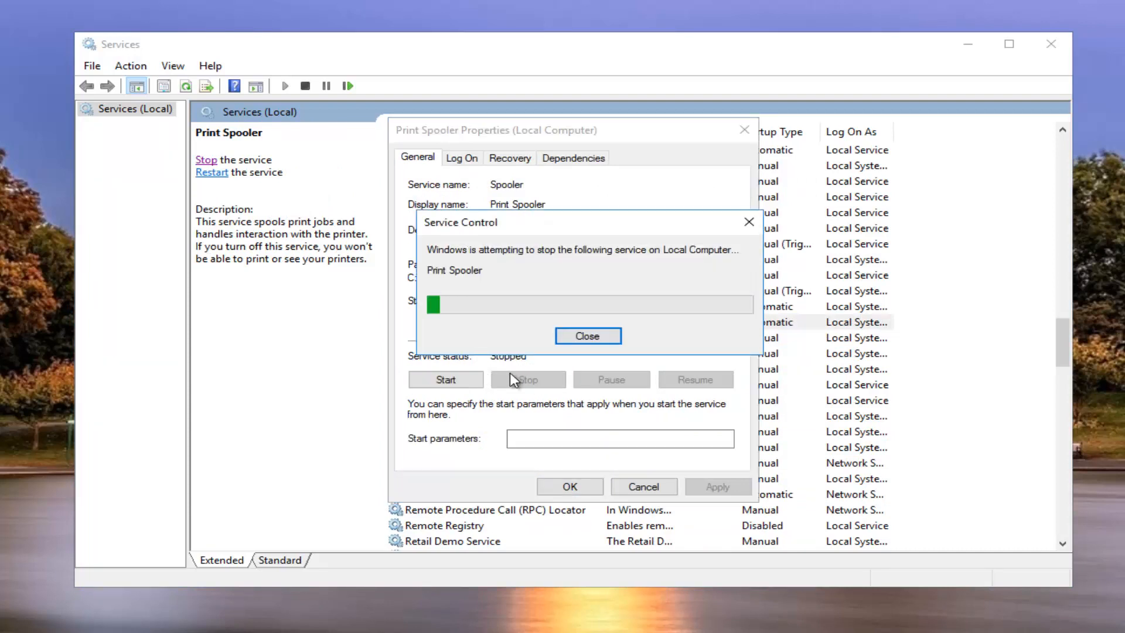
{"action": "left_click", "coordinate": [587, 336]}
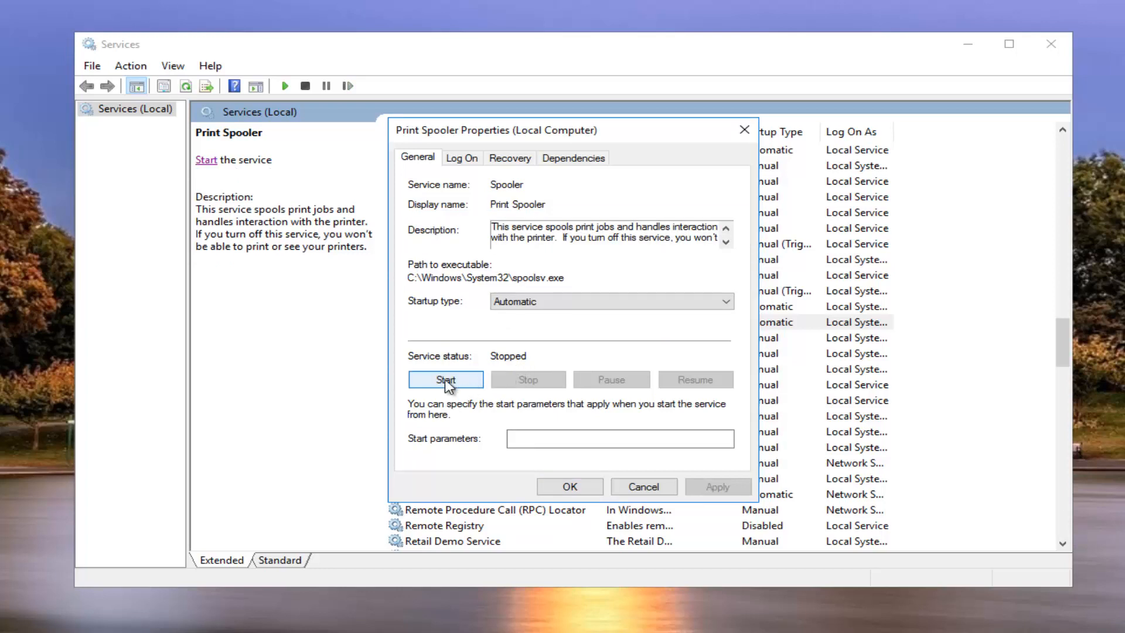
Start Print Spooler again, then close its properties and the Services console.
{"action": "left_click", "coordinate": [444, 379]}
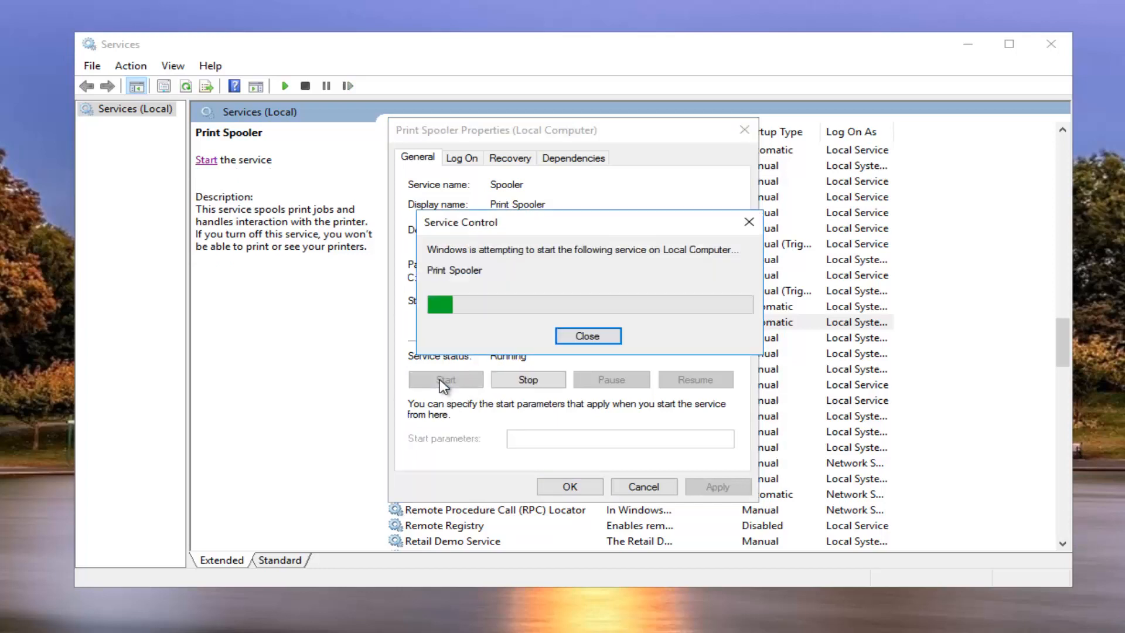
{"action": "left_click", "coordinate": [587, 335]}
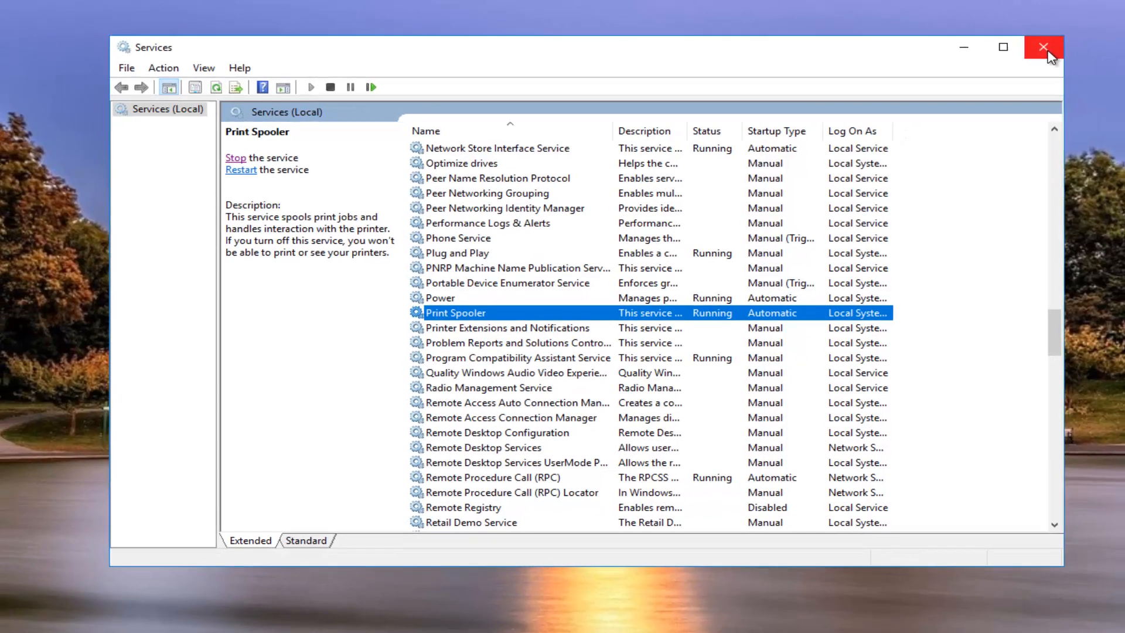
{"action": "left_click", "coordinate": [1045, 47]}
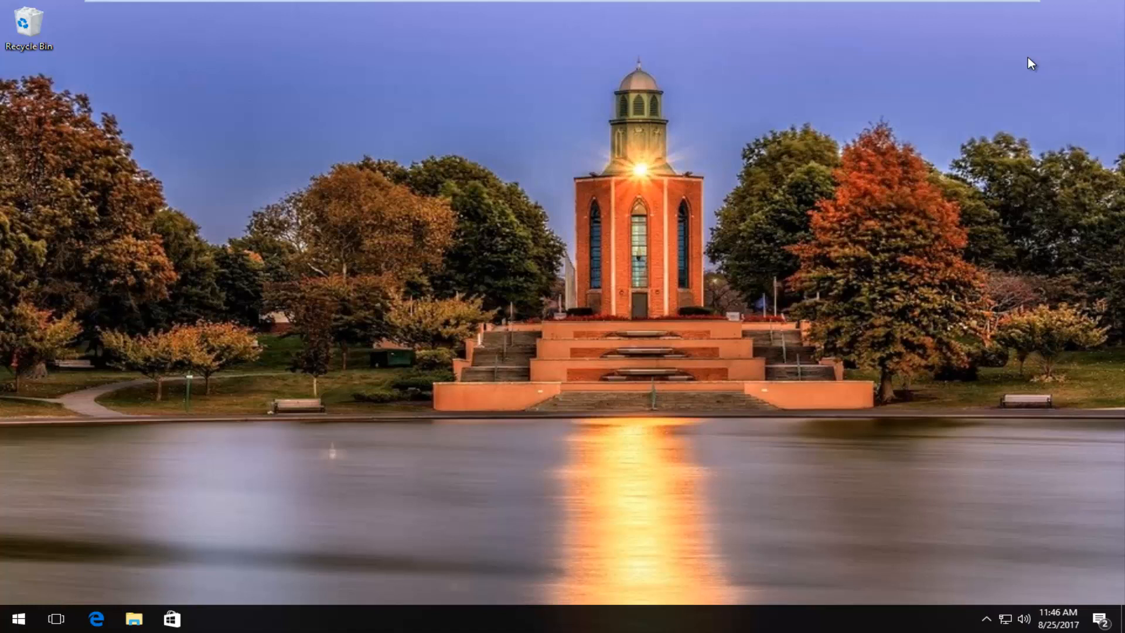